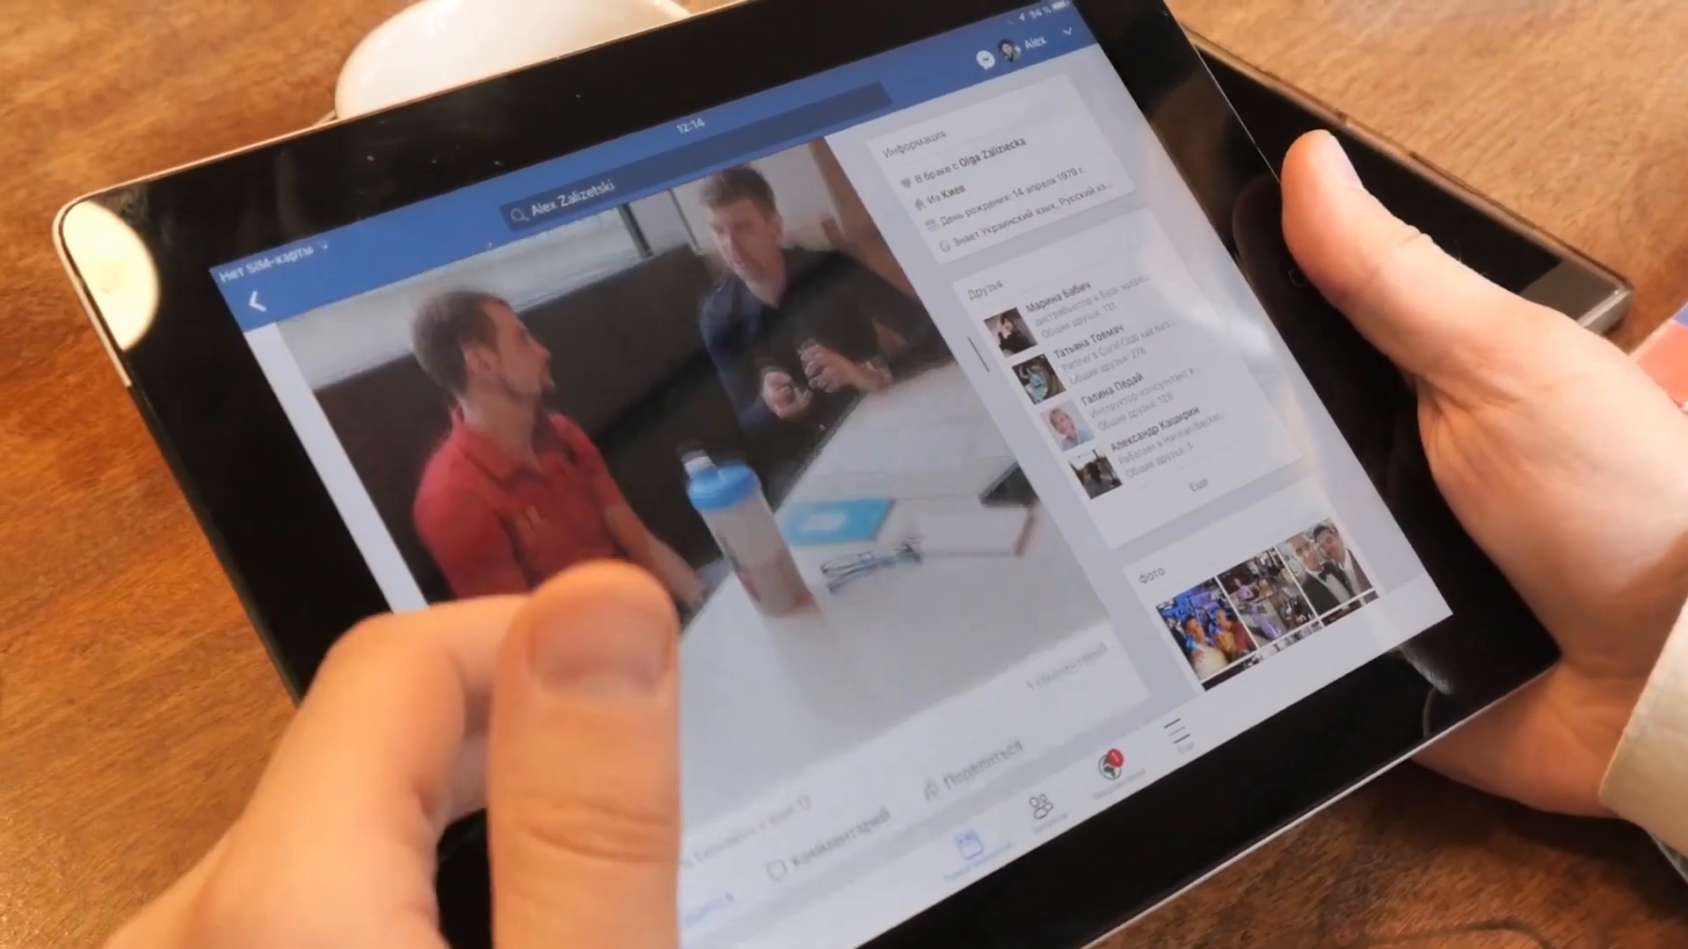
{"action": "scroll", "scroll_direction": "down", "scroll_amount": 3}
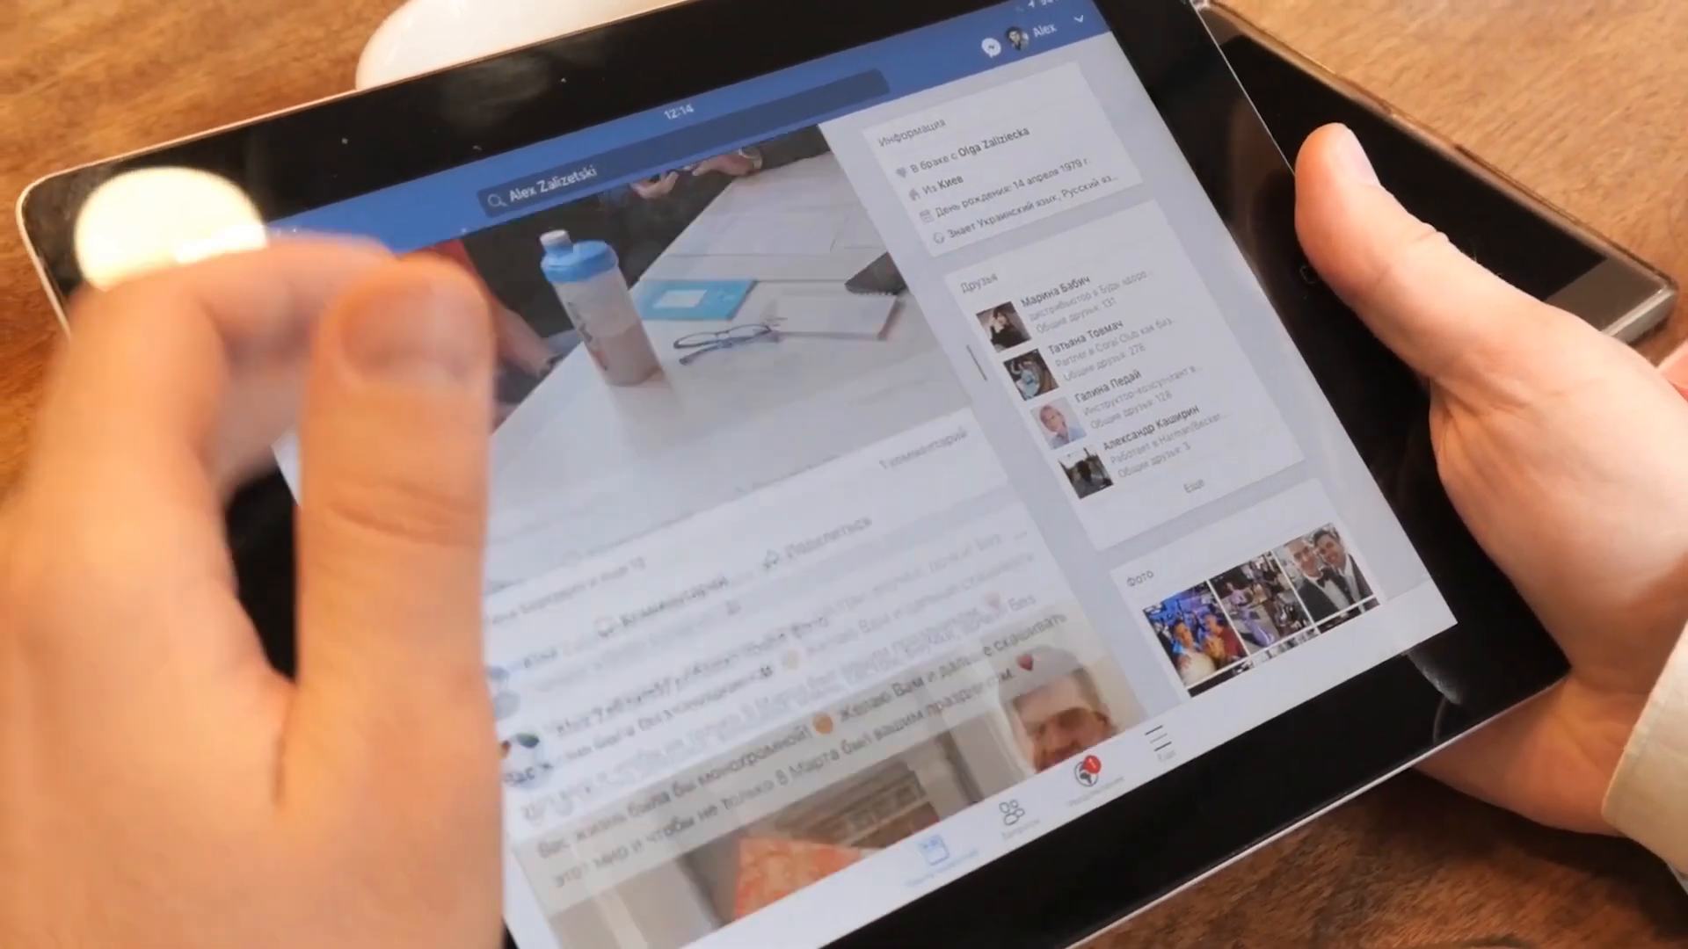